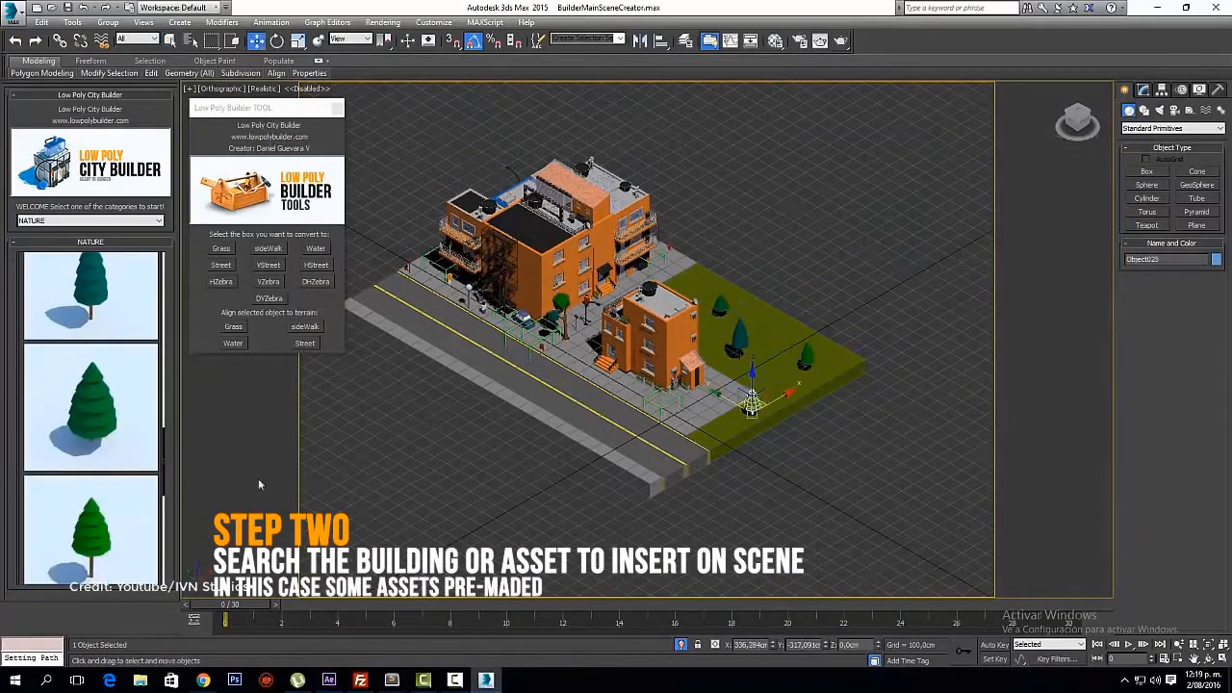
# Insert the small yellow taxi from the STREET ASSETS library beside the street corner.
pyautogui.click(87, 220)
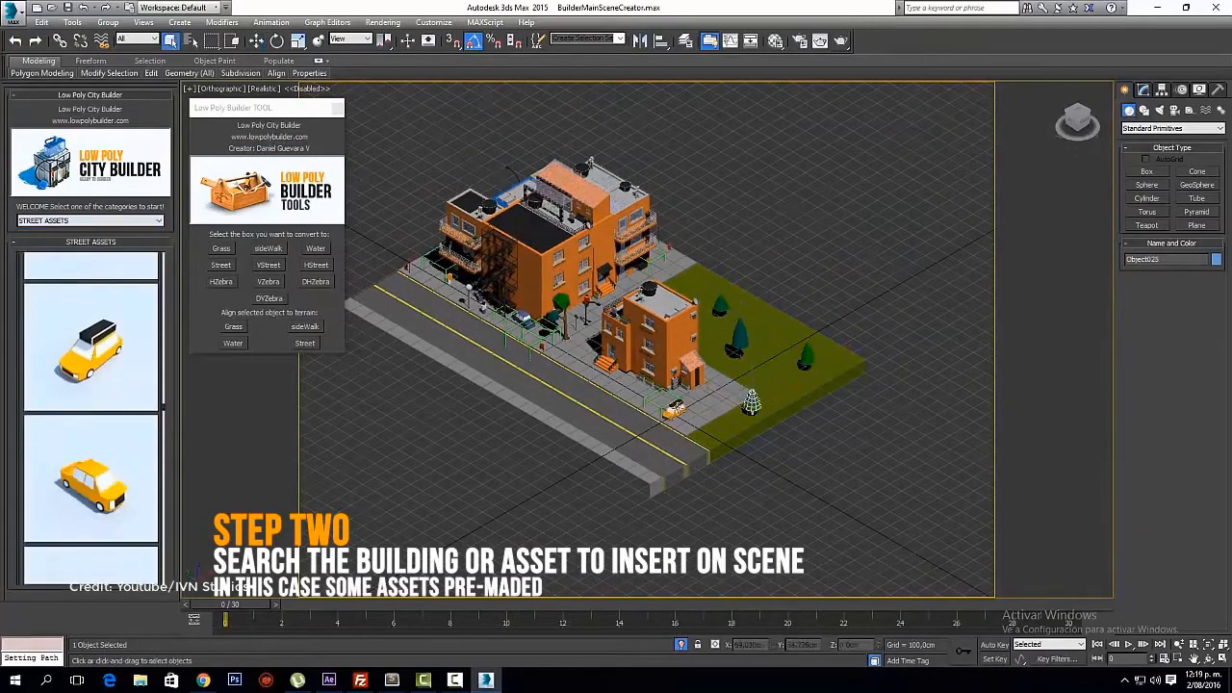